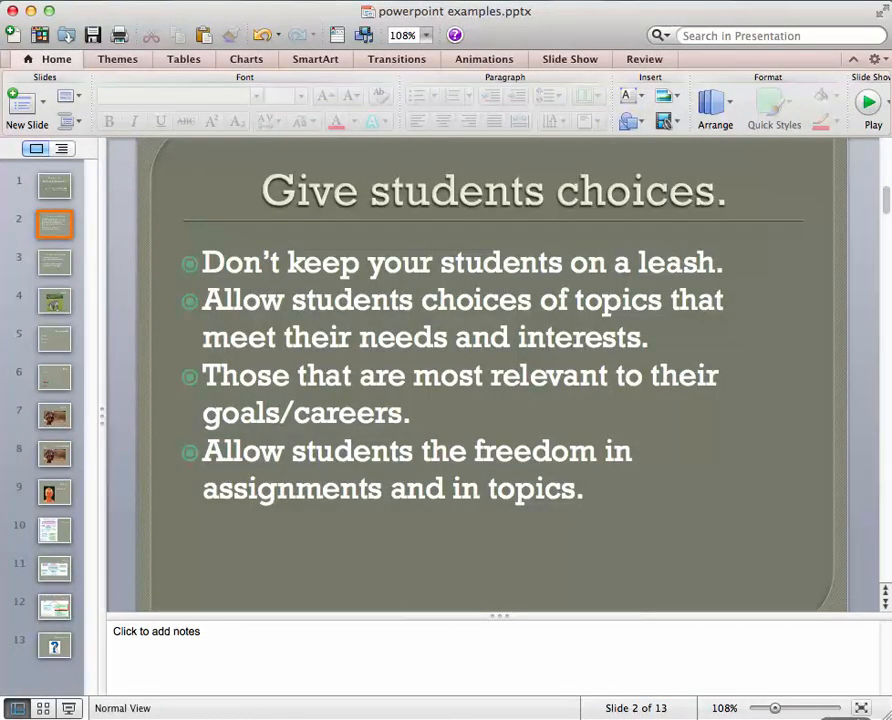
Step: Show the revised Give students choices slide with two short points and sub-points
click(54, 262)
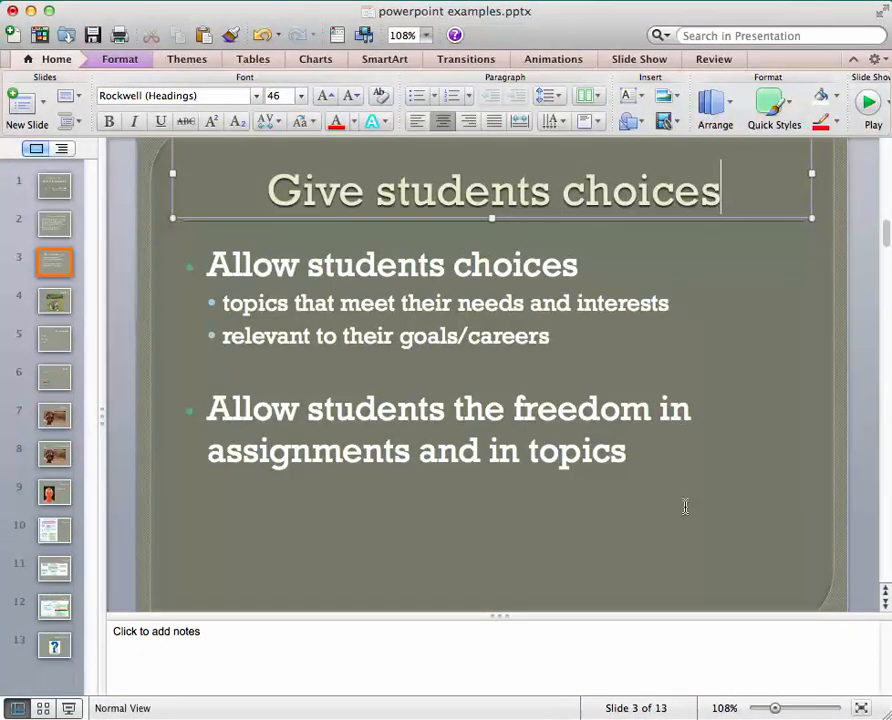
Step: Show the Freedom slide with the leashed-cat photo and original text kept in notes
click(54, 300)
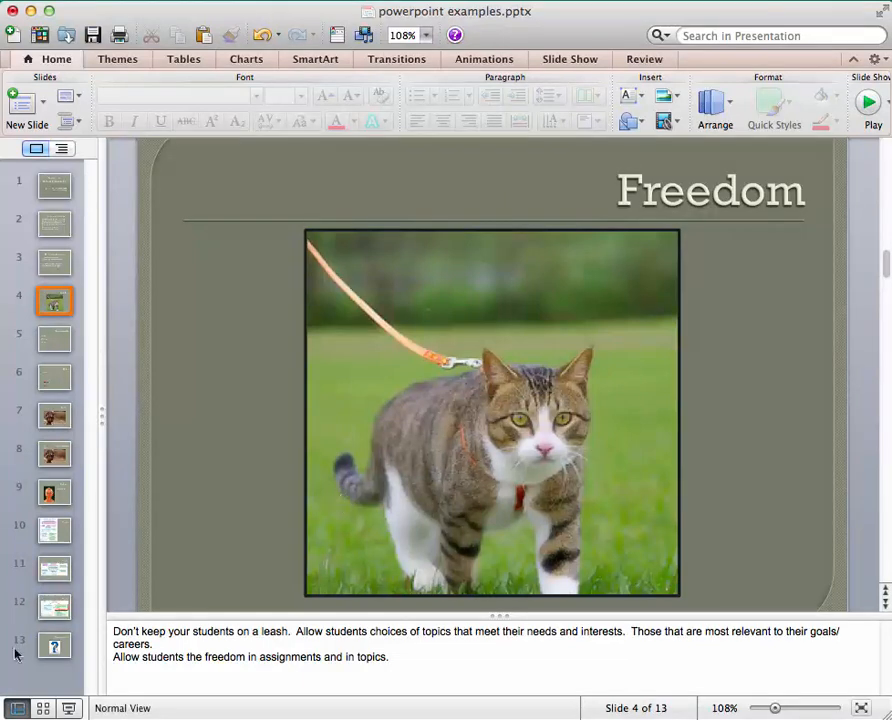
Step: Show the Keep it simple slide listing 6 Words, White space and 30 font
click(54, 338)
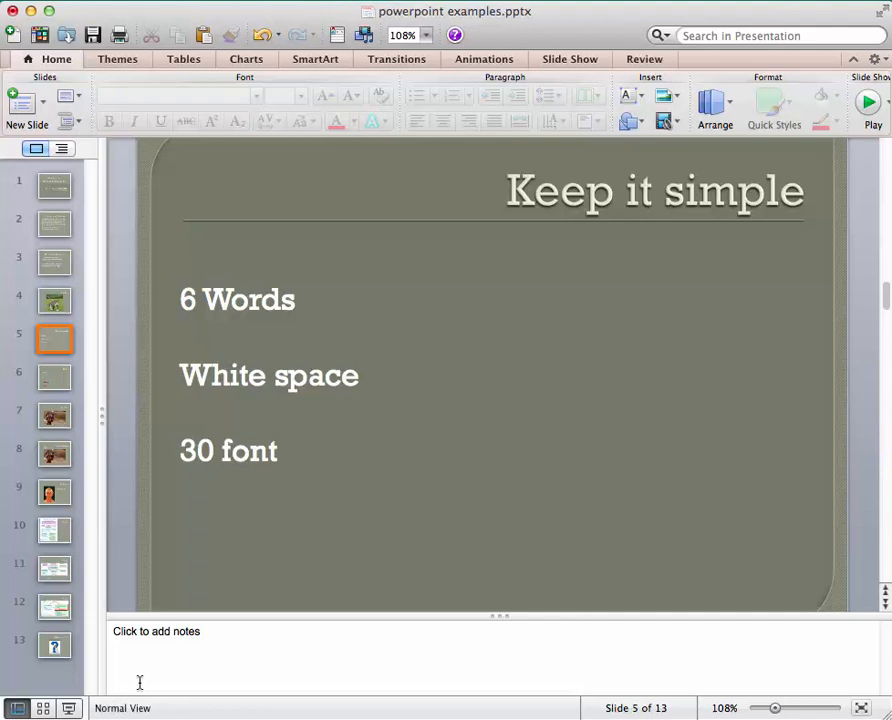
Step: Show the Color slide whose bullet words appear in different colours
click(56, 378)
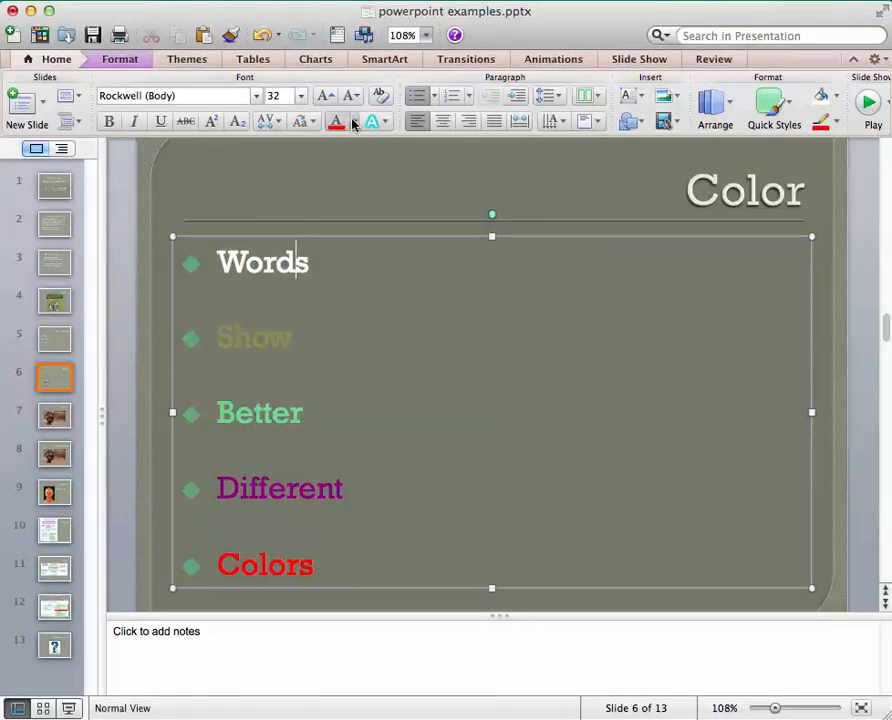
Step: Colour the bullet words pink, olive, green, purple and red, then move to the Pictures resizing slide
click(348, 120)
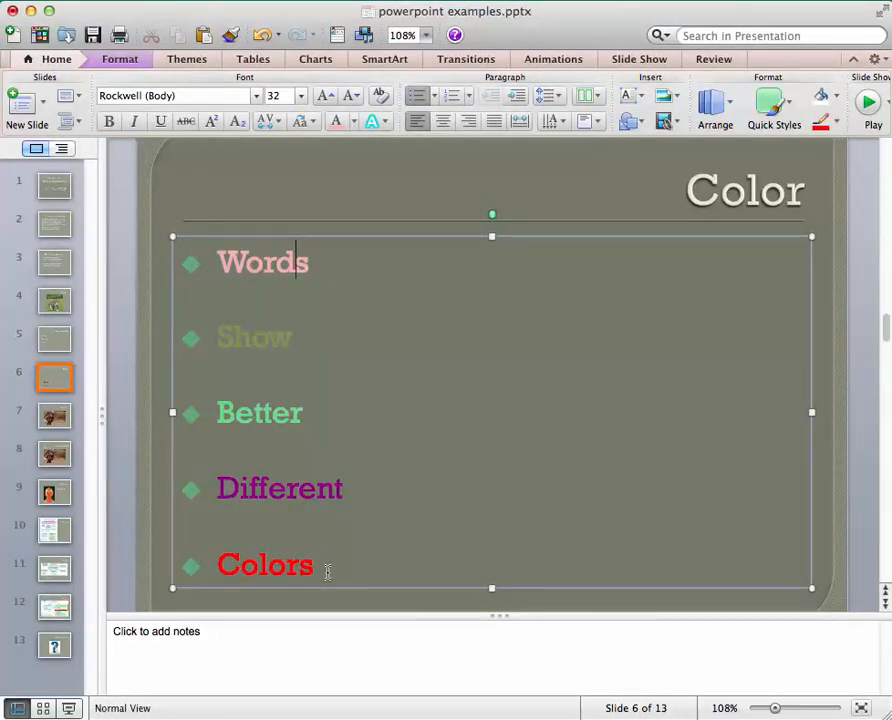
click(56, 454)
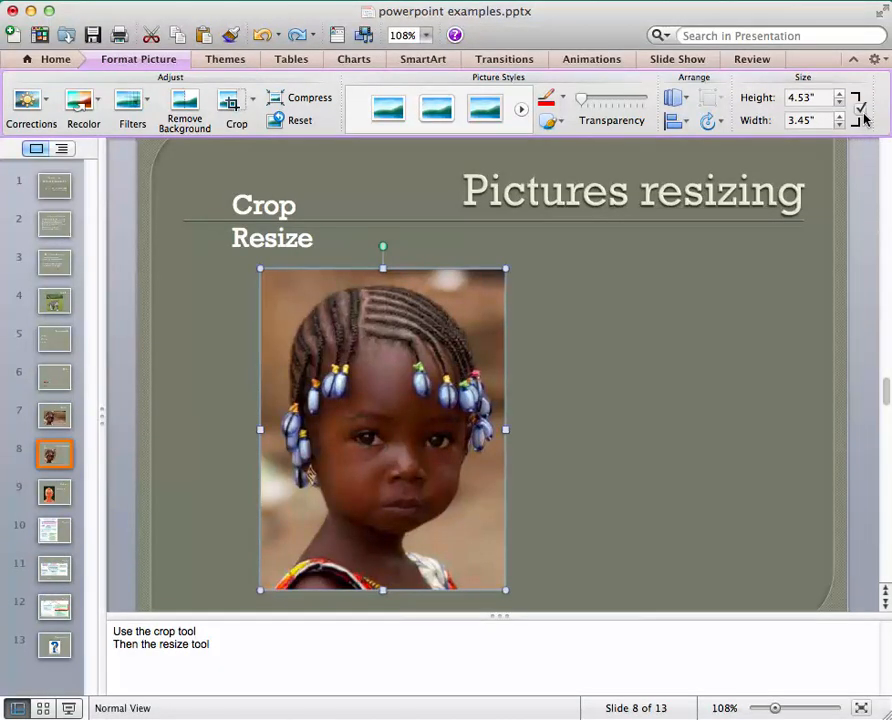
Step: Move to slide 9 with the heavily pixelated face photo after placing the portrait right of the text
click(54, 492)
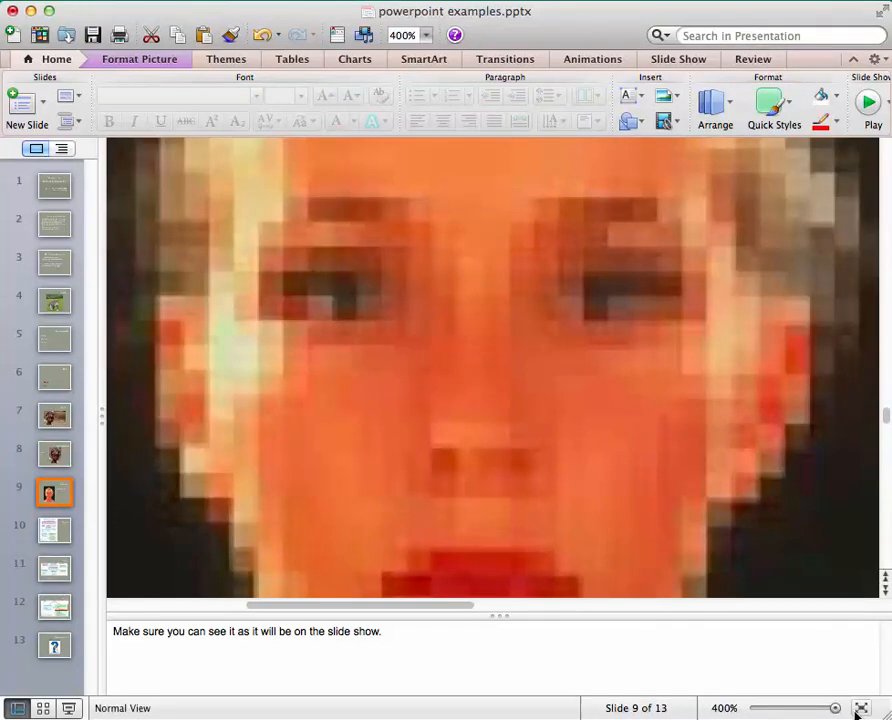
Step: Return to the Pictures resizing slide with the girl's photo beside the Crop and Resize points
click(56, 452)
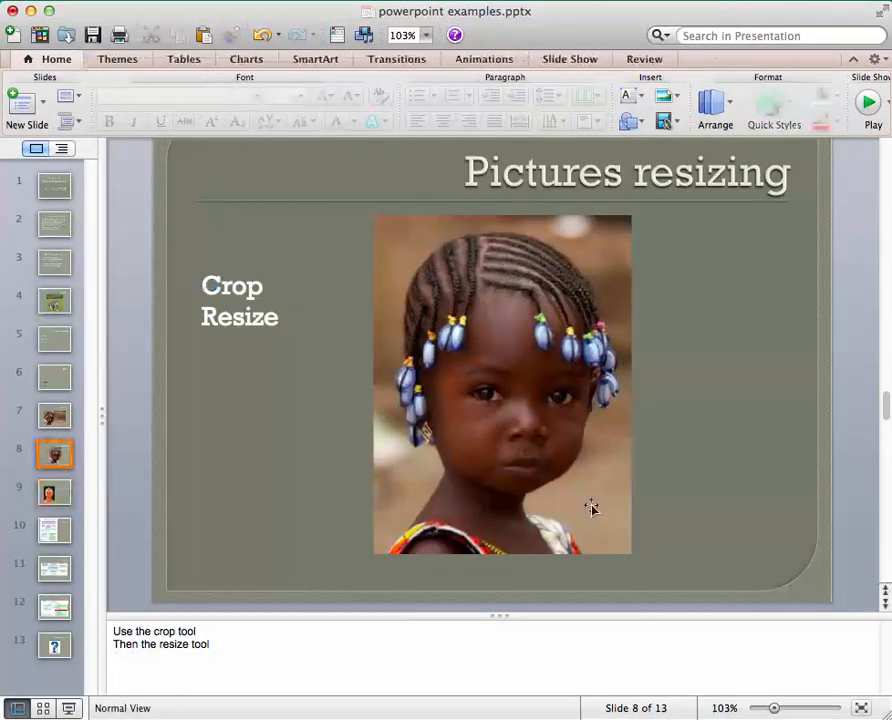
Step: Advance to slide 10, Tables, with its large patient-care flowchart image
click(502, 384)
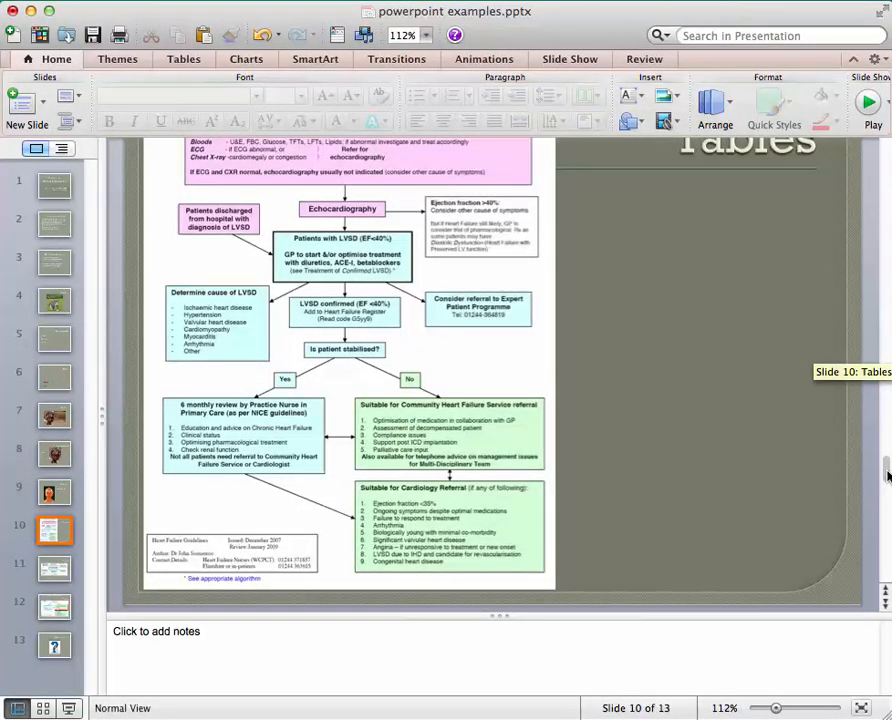
Step: Scroll the chart to the Community Heart Failure Service referral box for the red highlight
scroll(up, 3)
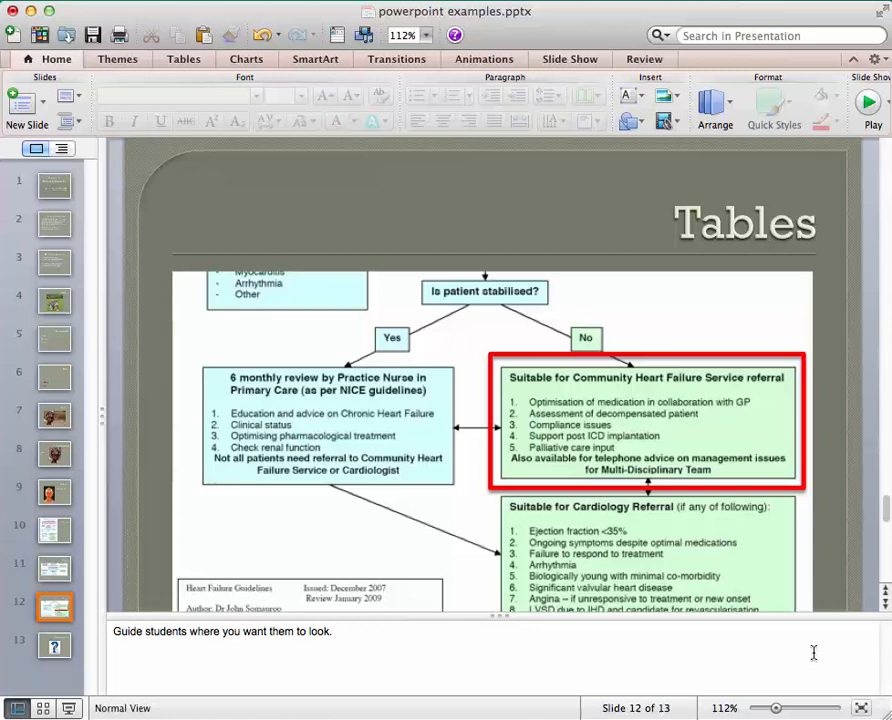
click(328, 424)
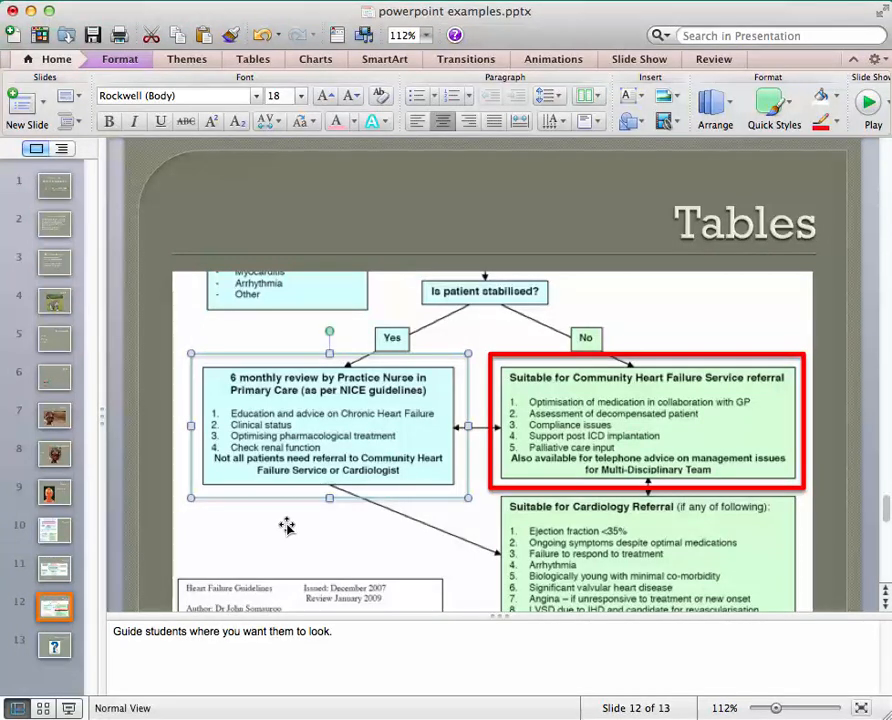
Step: Place a matching red highlight over the 6 monthly review by Practice Nurse box
click(328, 430)
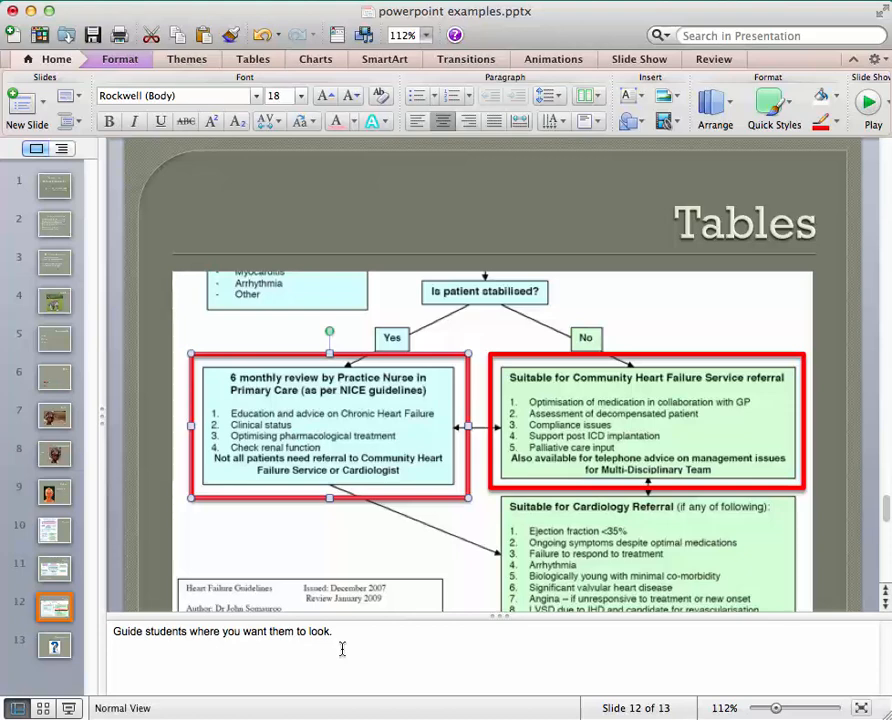